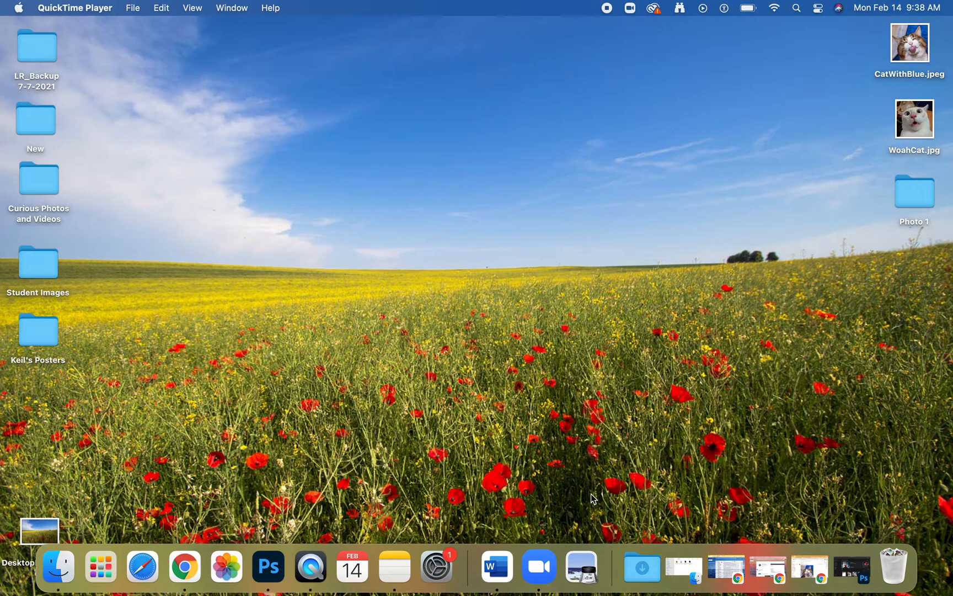
mouse_move(811, 311)
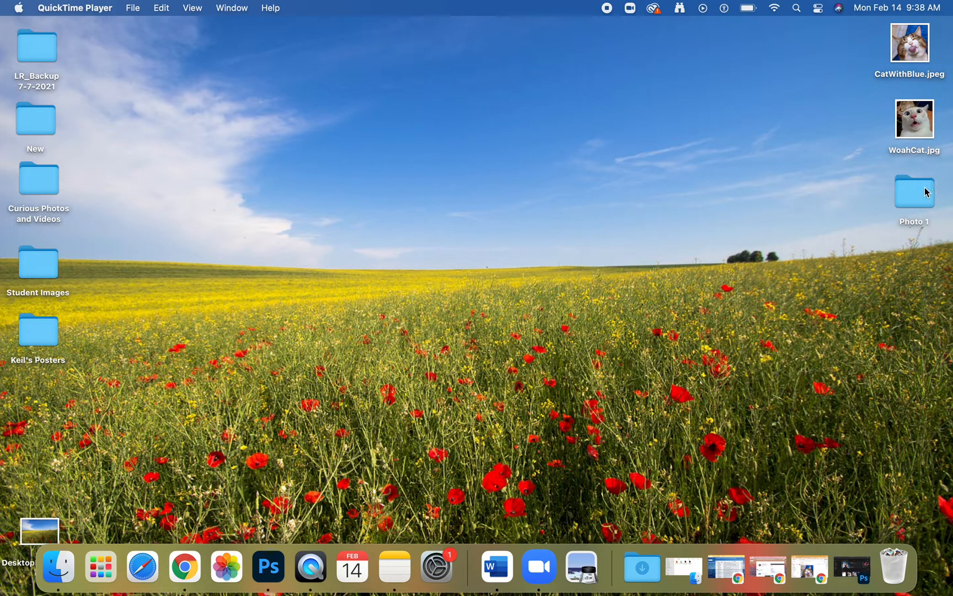
- Open Photo 1, then its Ususual Perspectives subfolder, to list the seven image files
left_click(914, 204)
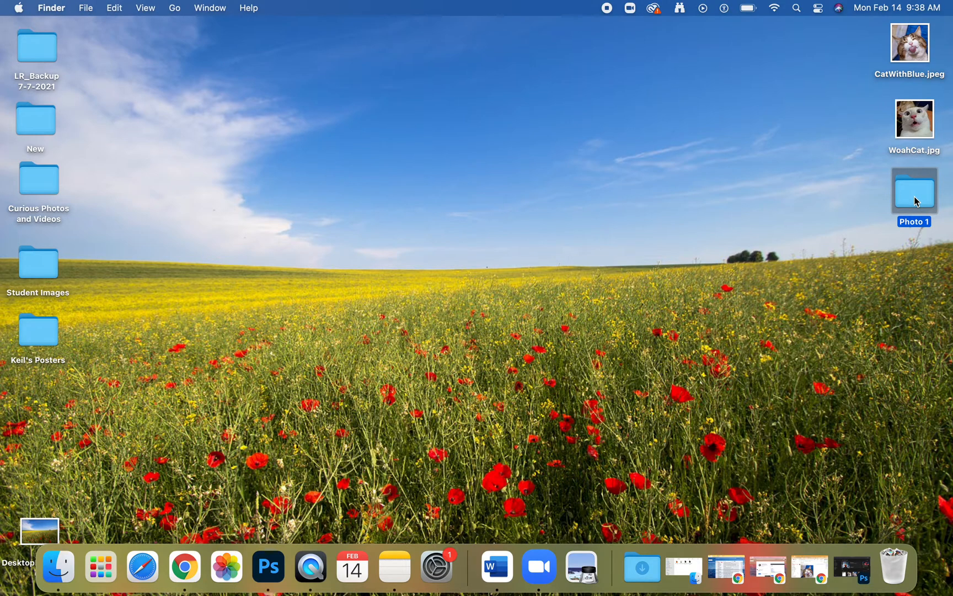
double_click(914, 198)
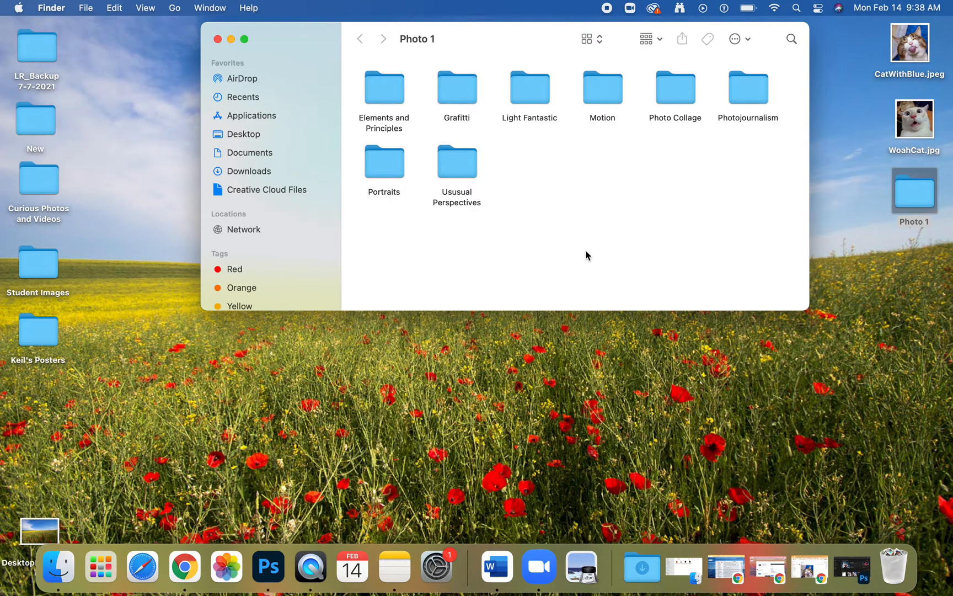
mouse_move(523, 208)
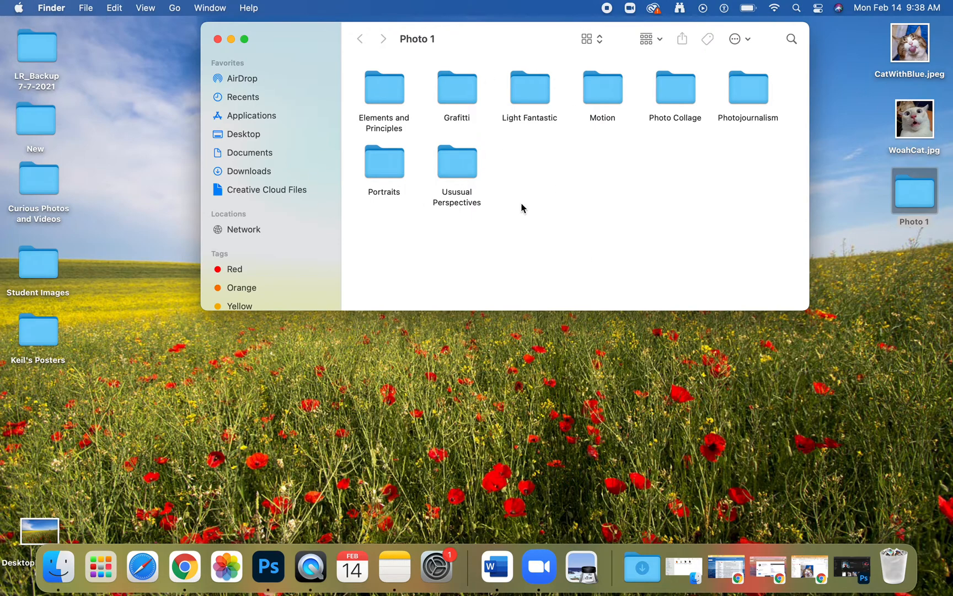
mouse_move(484, 170)
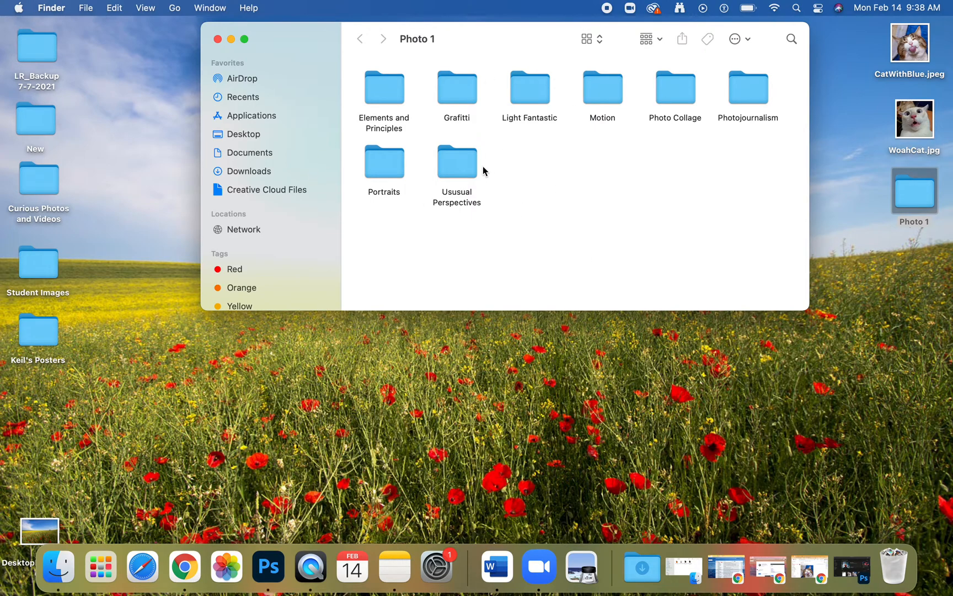
mouse_move(466, 167)
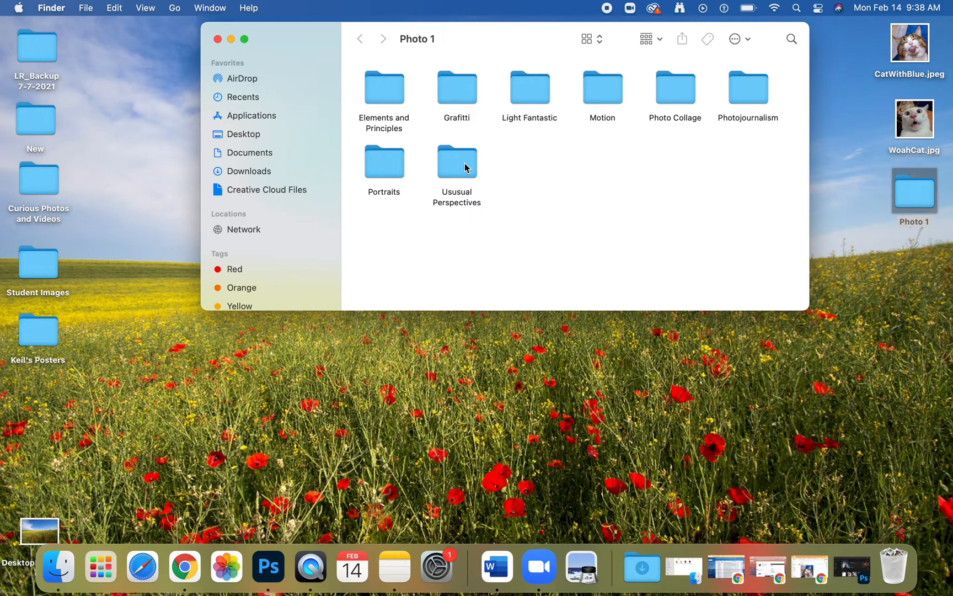
double_click(456, 161)
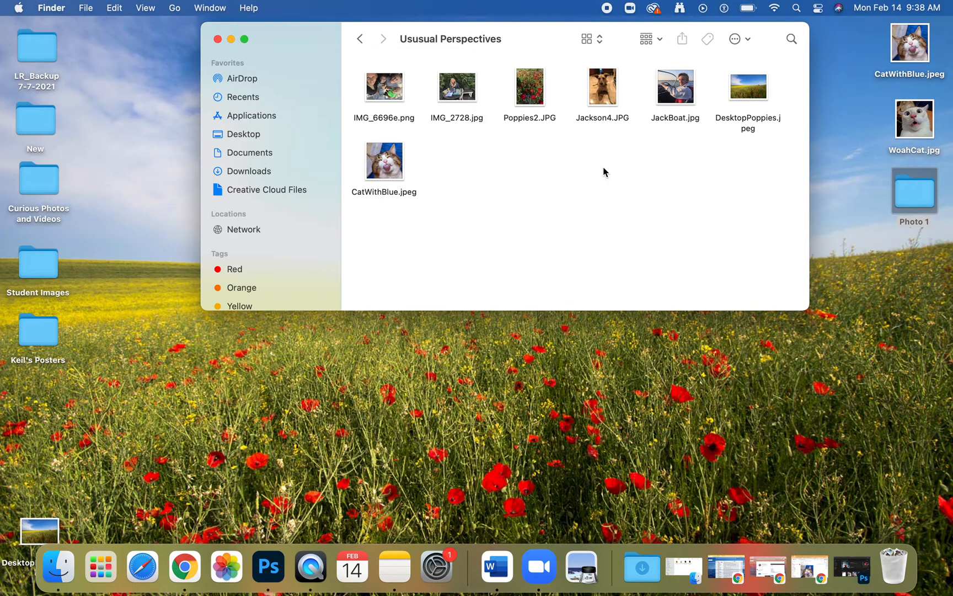
mouse_move(628, 192)
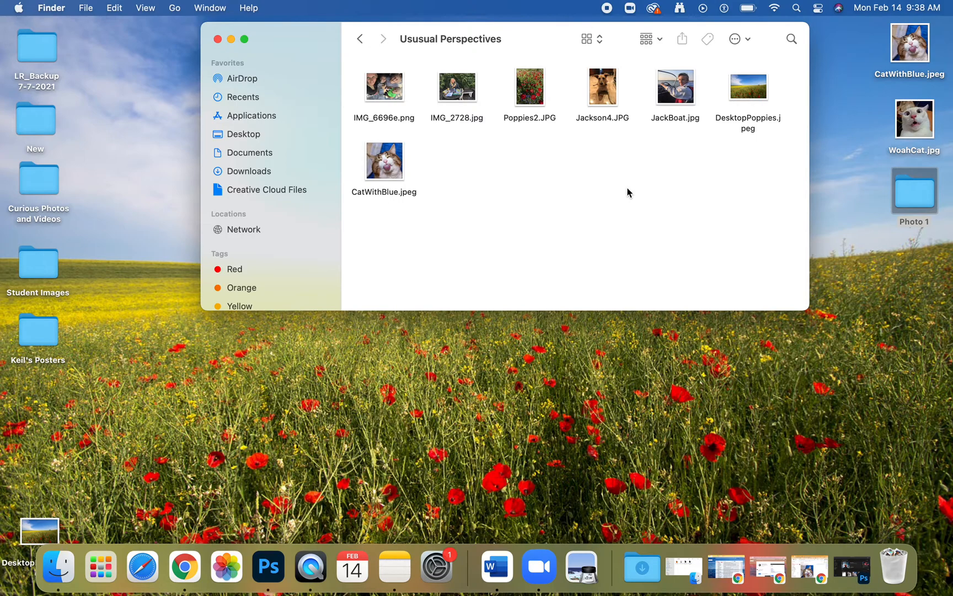
mouse_move(180, 572)
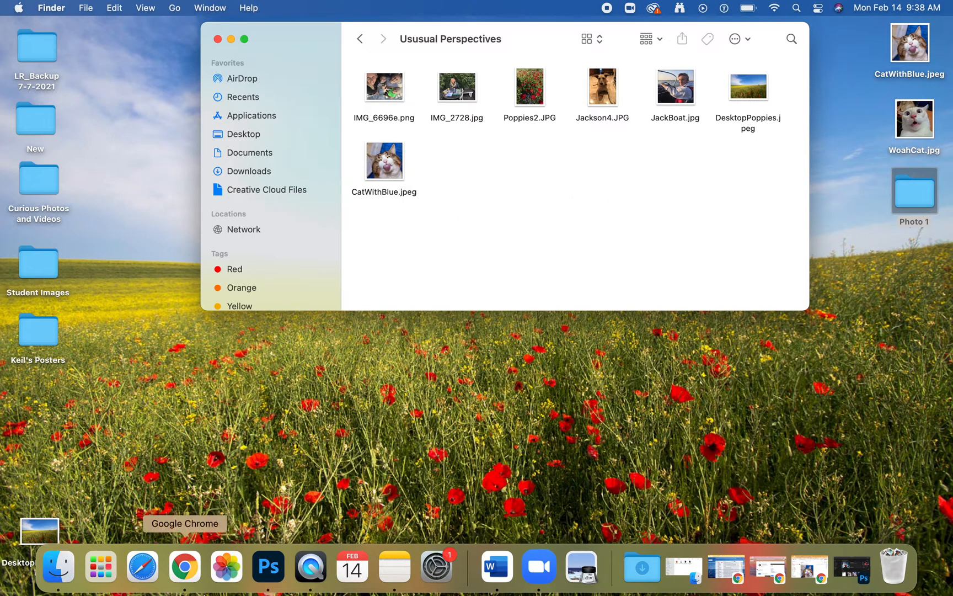
- Switch to Photoshop and start File > Automate > Contact Sheet II
left_click(267, 566)
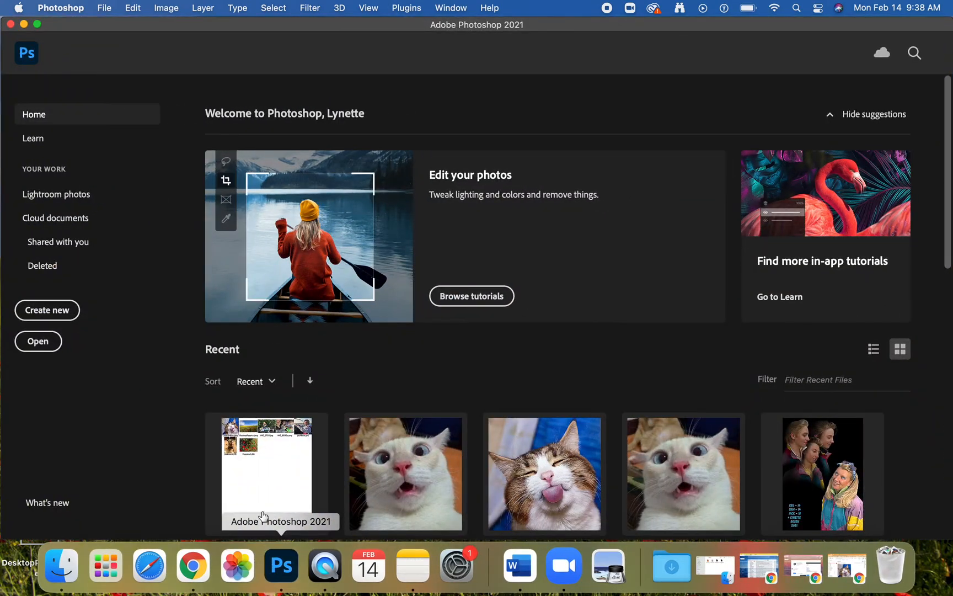
left_click(107, 8)
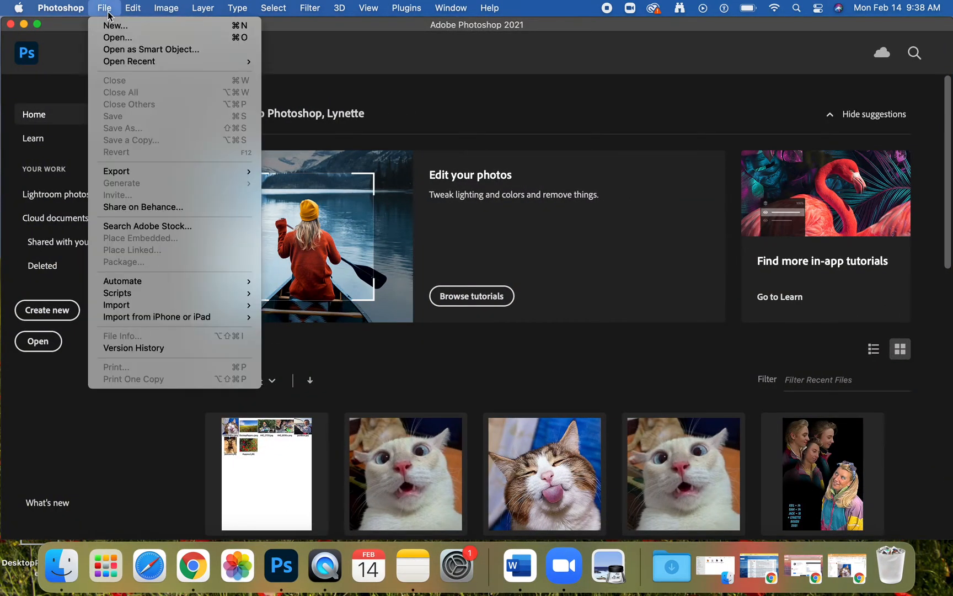
mouse_move(123, 281)
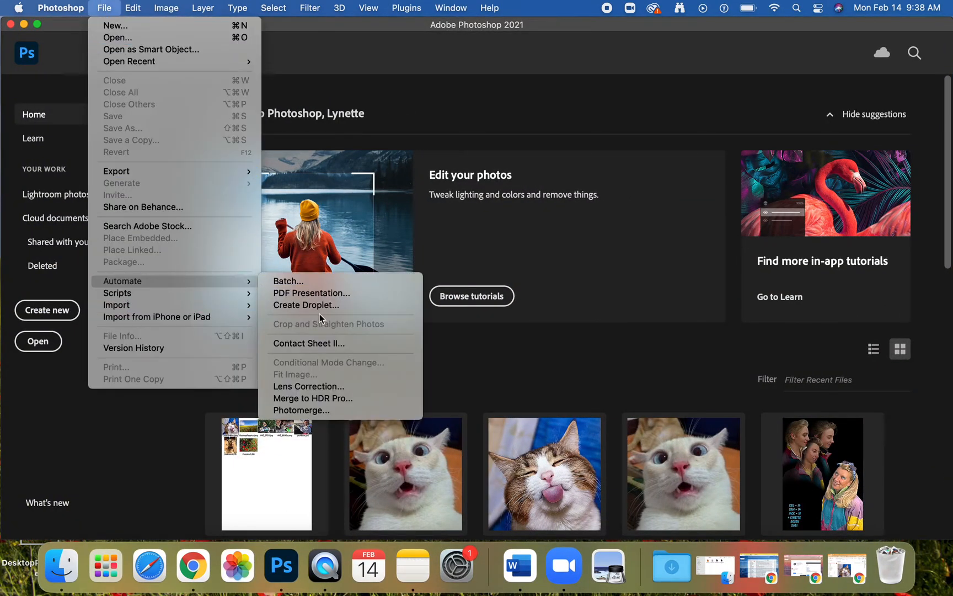
left_click(308, 344)
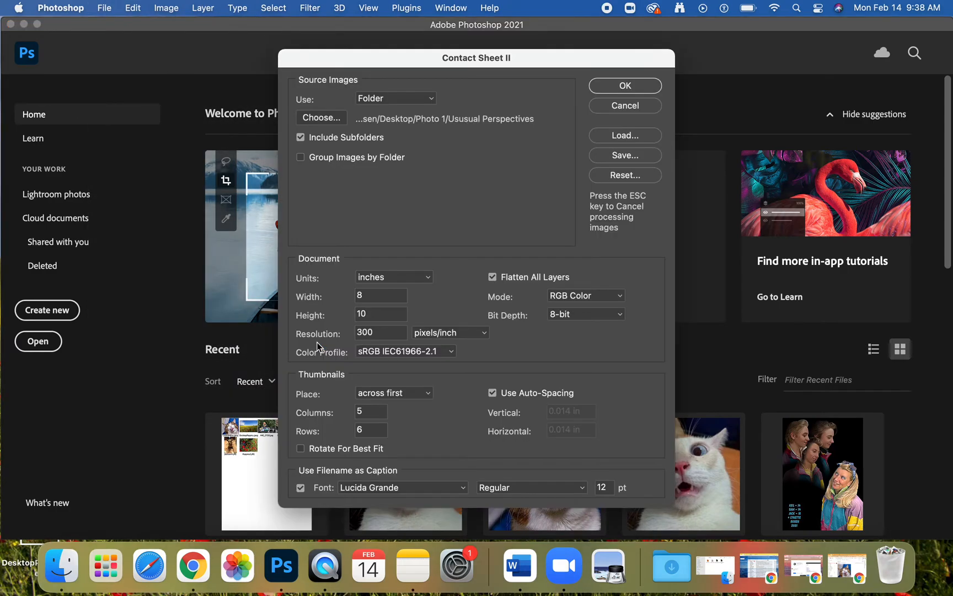
left_click(395, 97)
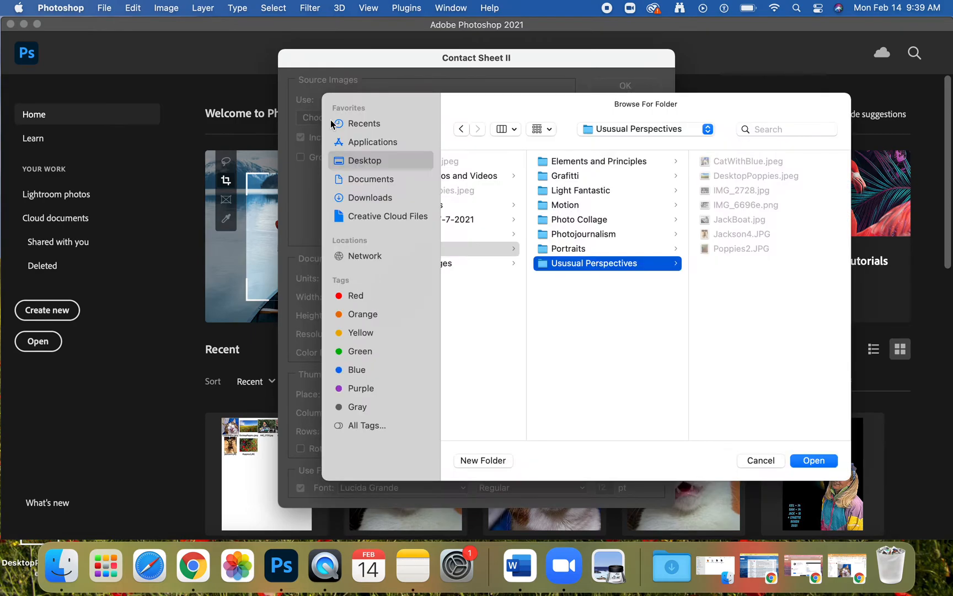
mouse_move(687, 451)
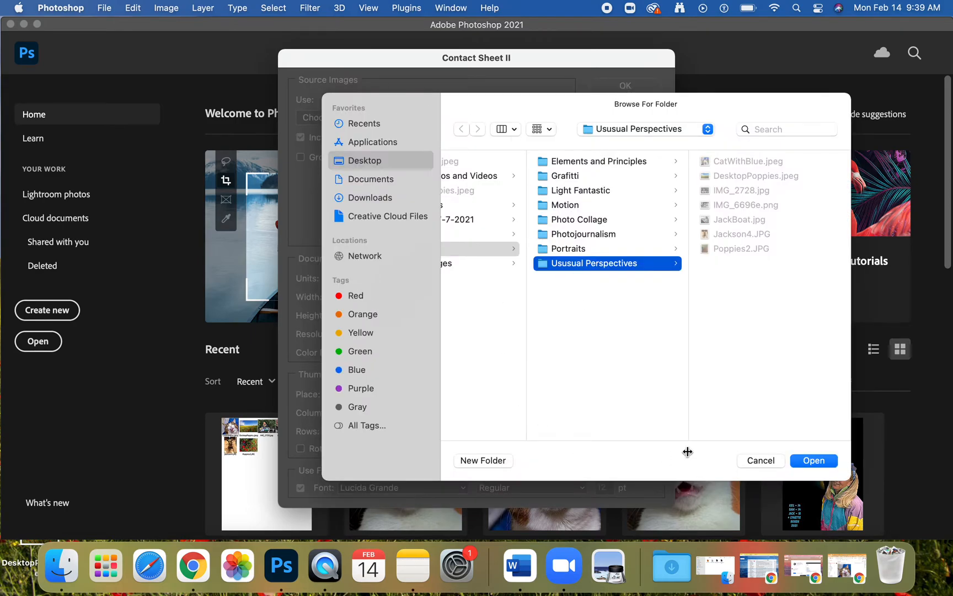
mouse_move(488, 350)
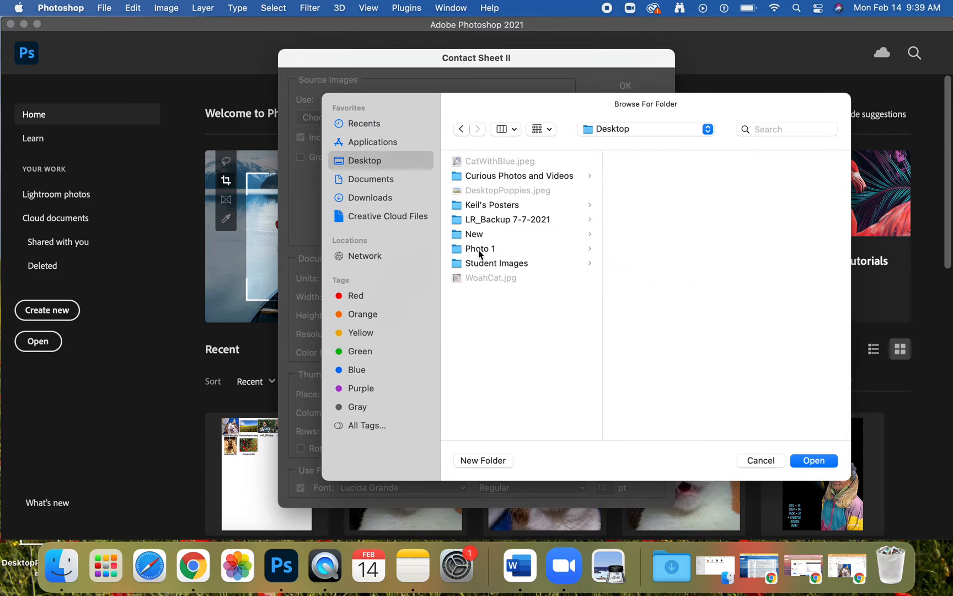
left_click(480, 248)
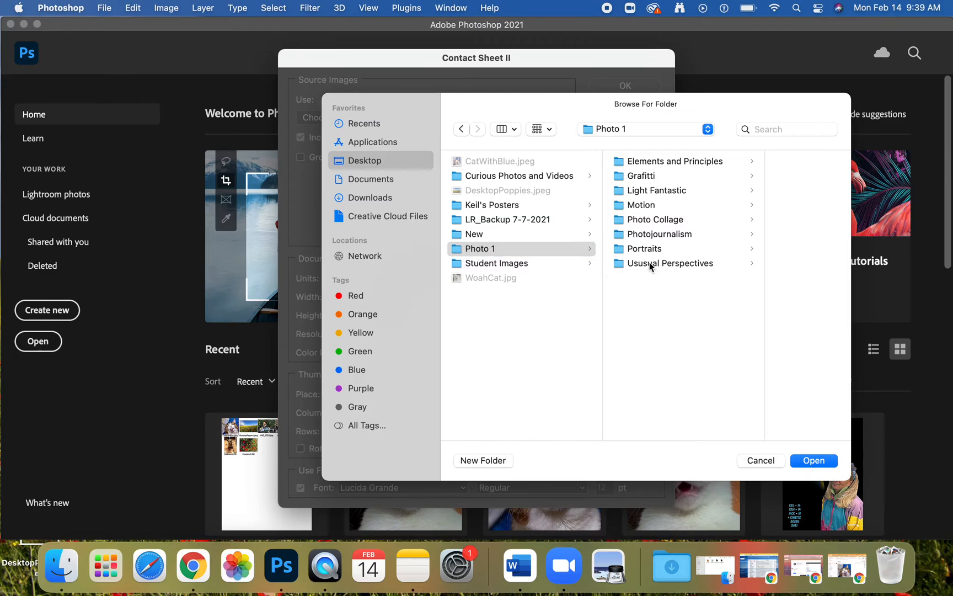
left_click(670, 263)
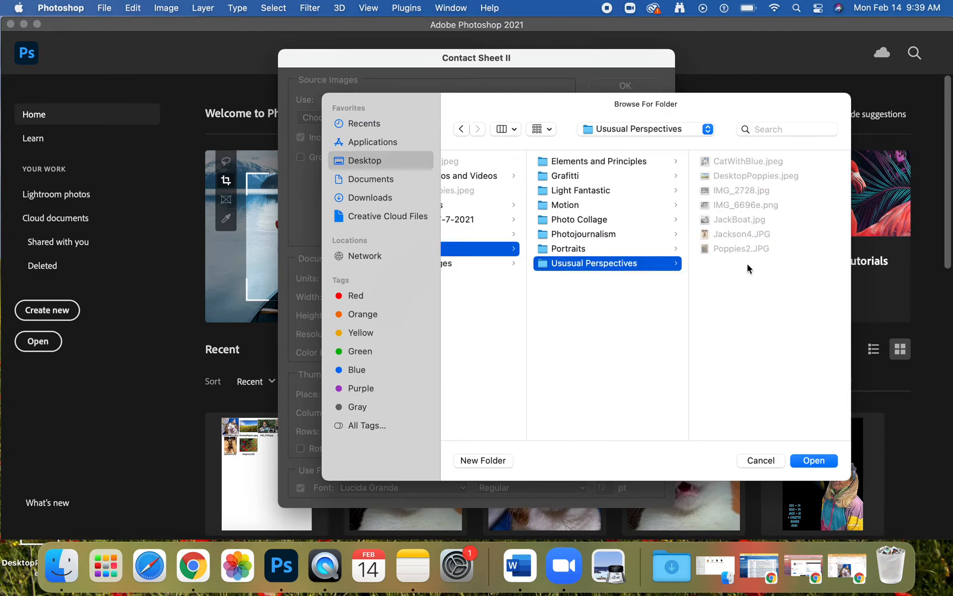
left_click(814, 460)
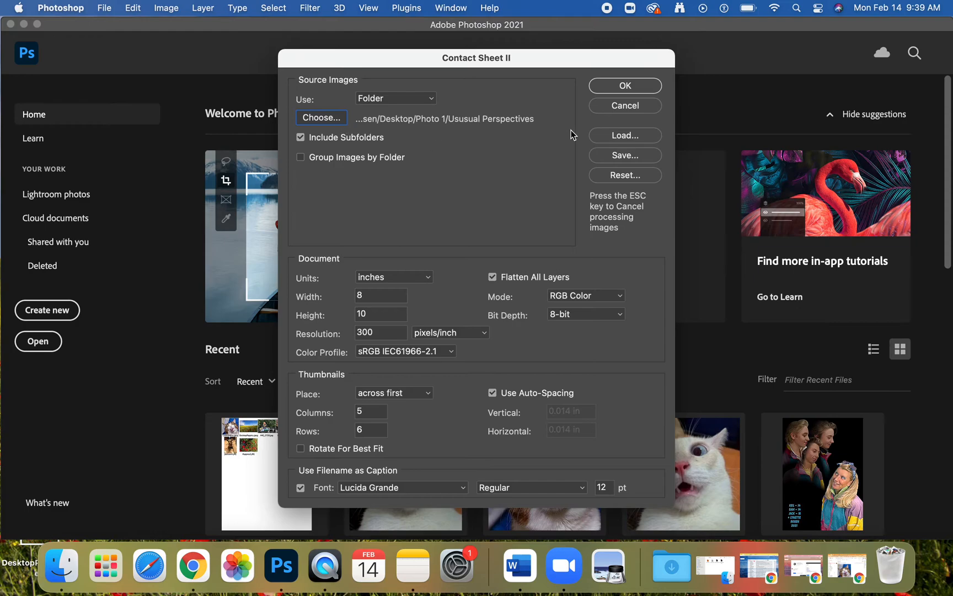
- Confirm Contact Sheet II to build the seven-photo sheet with filename captions
left_click(625, 85)
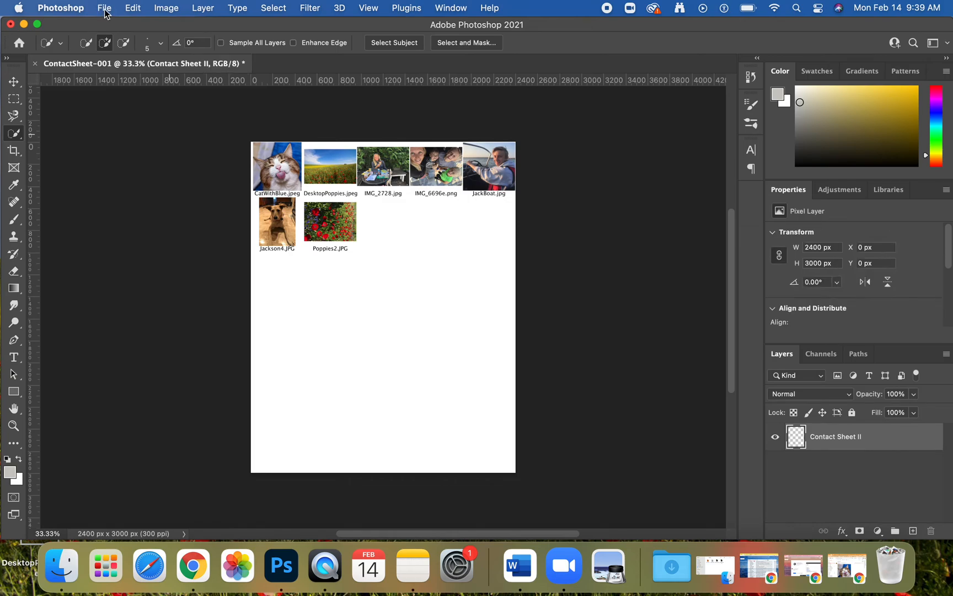
- Print the contact sheet to the 057 Color printer with default settings
left_click(105, 7)
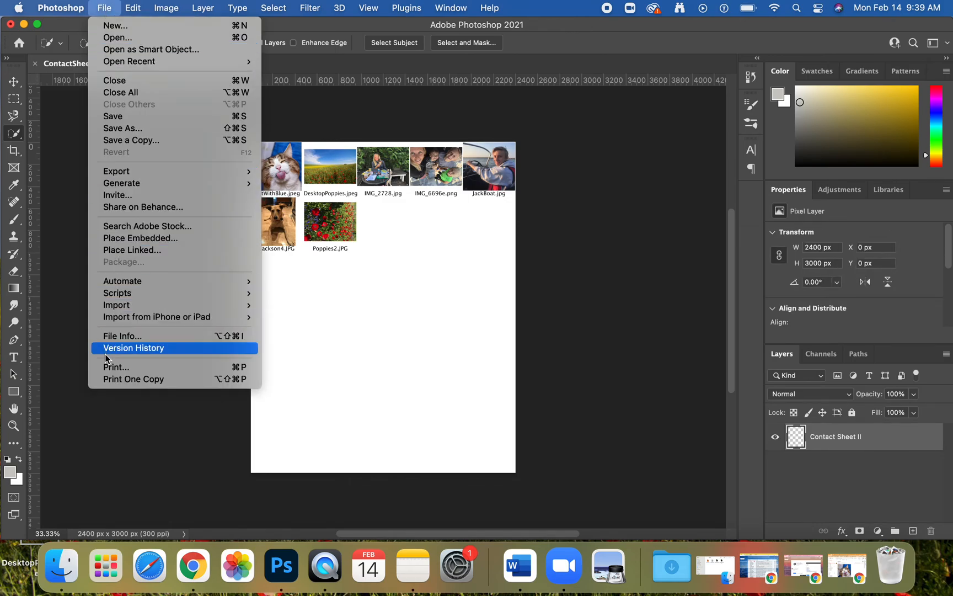
left_click(115, 367)
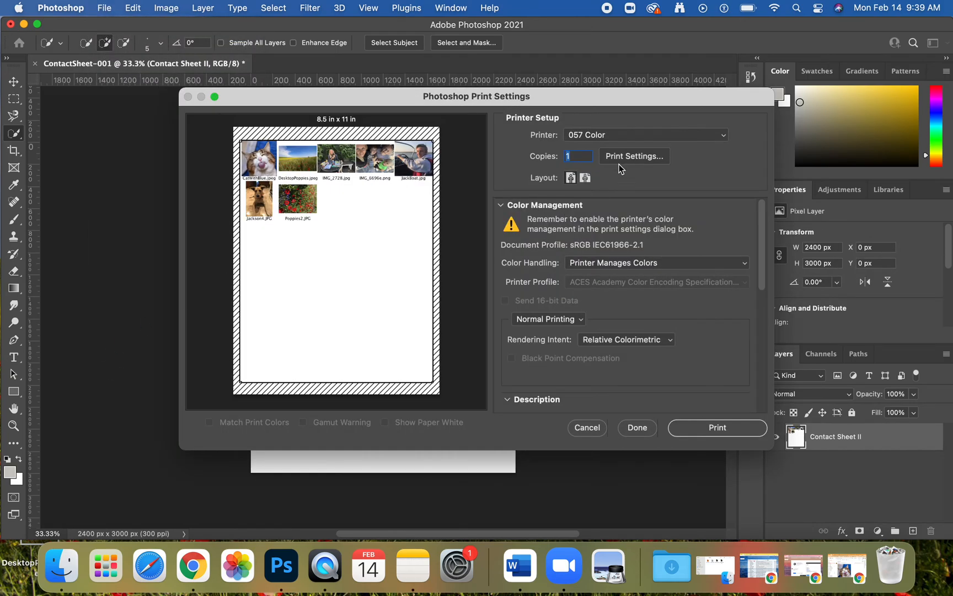
left_click(645, 135)
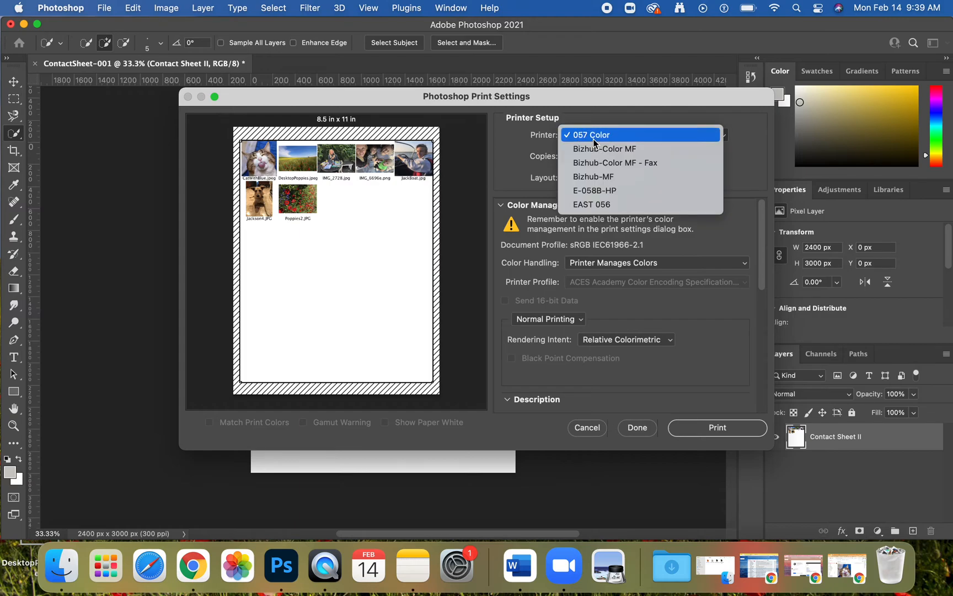
left_click(590, 135)
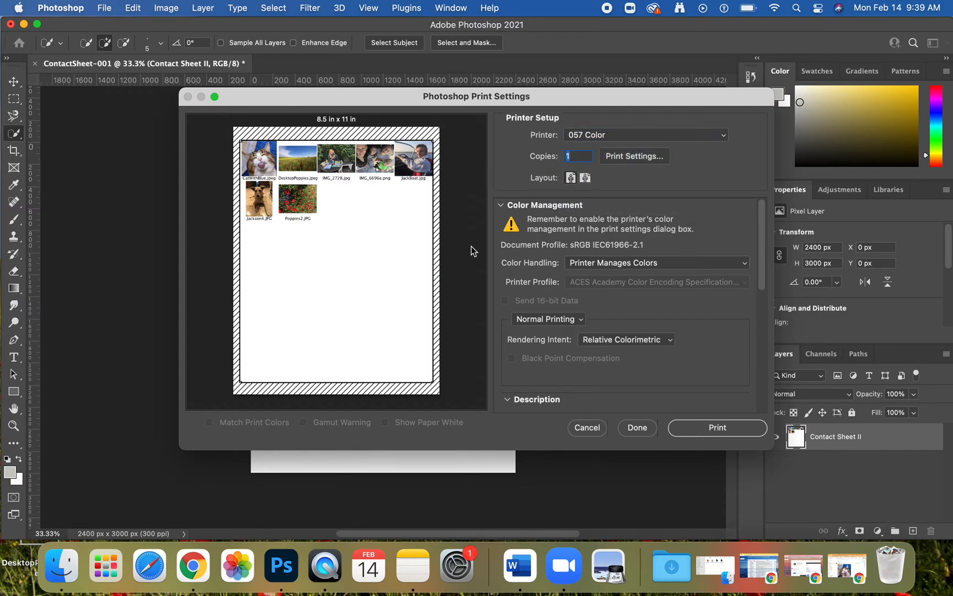
mouse_move(395, 171)
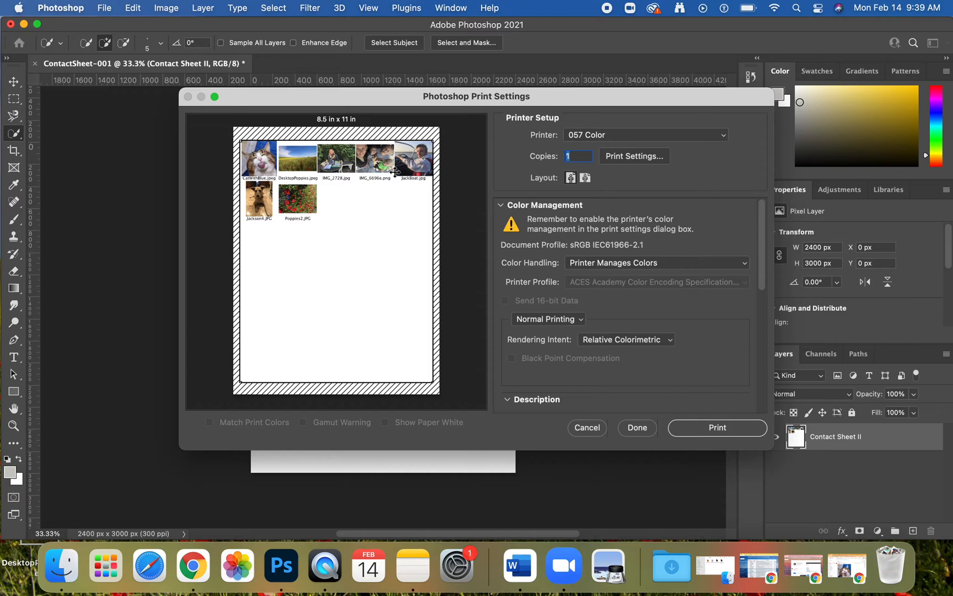
left_click(634, 156)
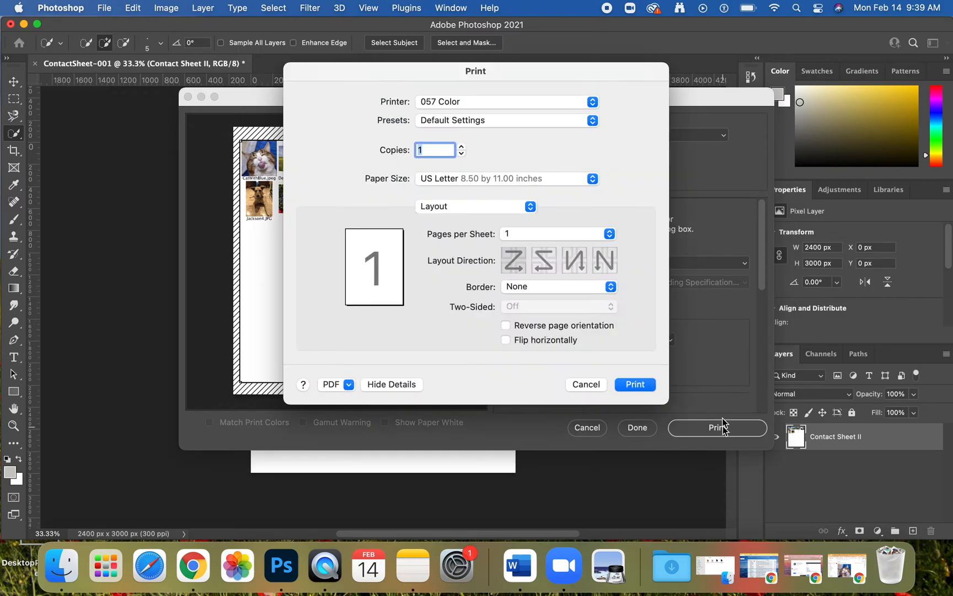
left_click(717, 427)
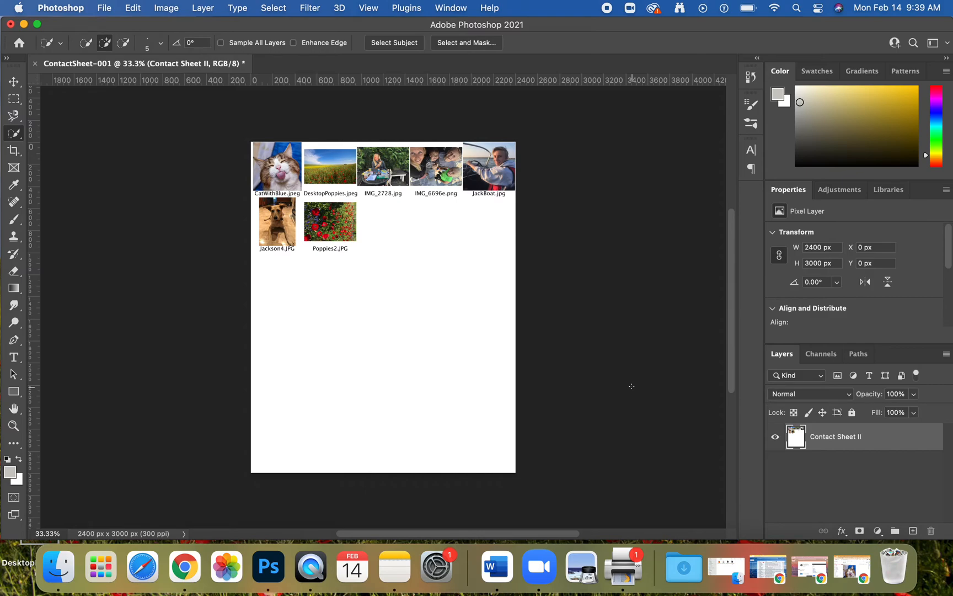
mouse_move(261, 327)
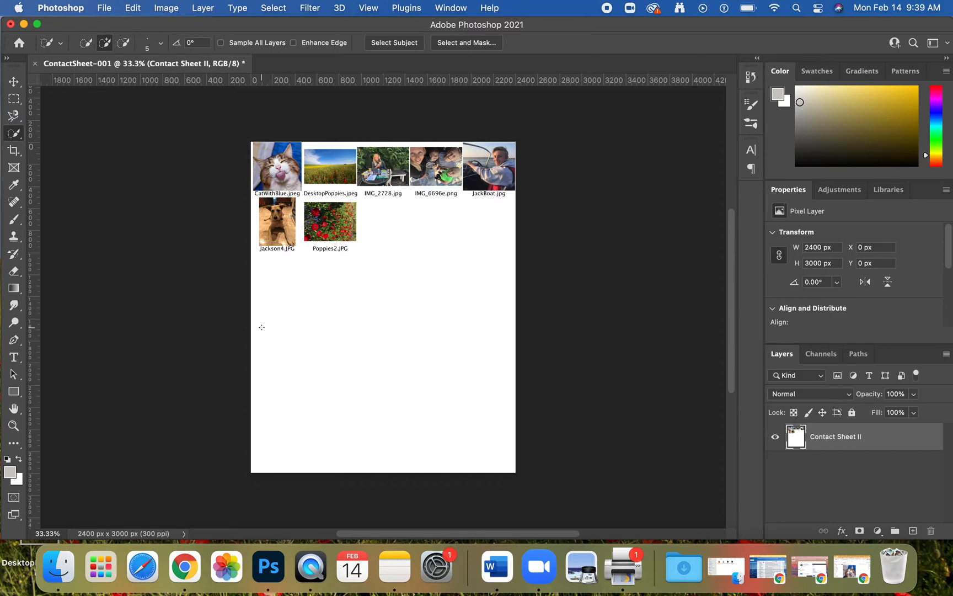
mouse_move(123, 154)
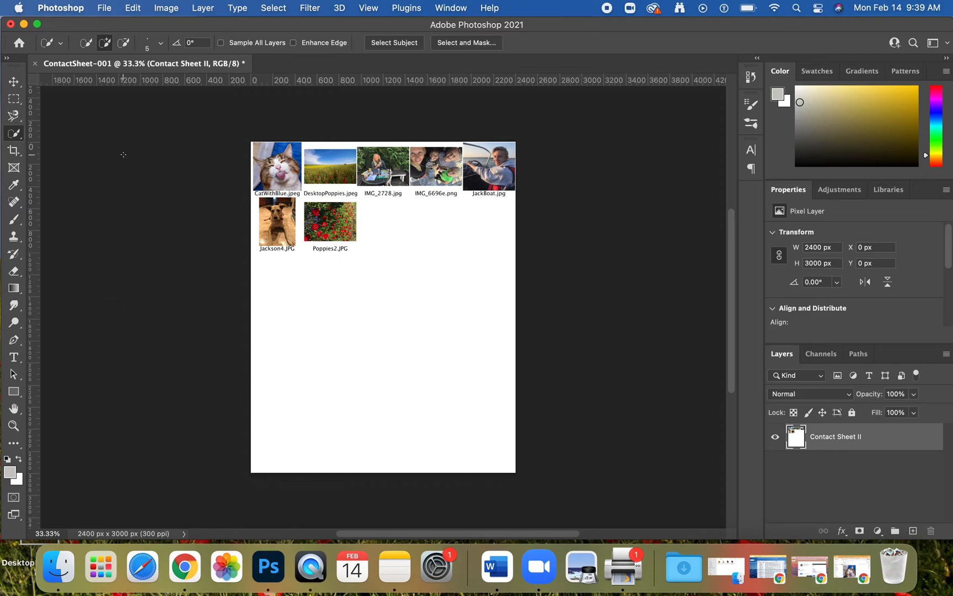
- Save the contact sheet locally on the Desktop as UP-ContactSheet-001.psd
left_click(104, 8)
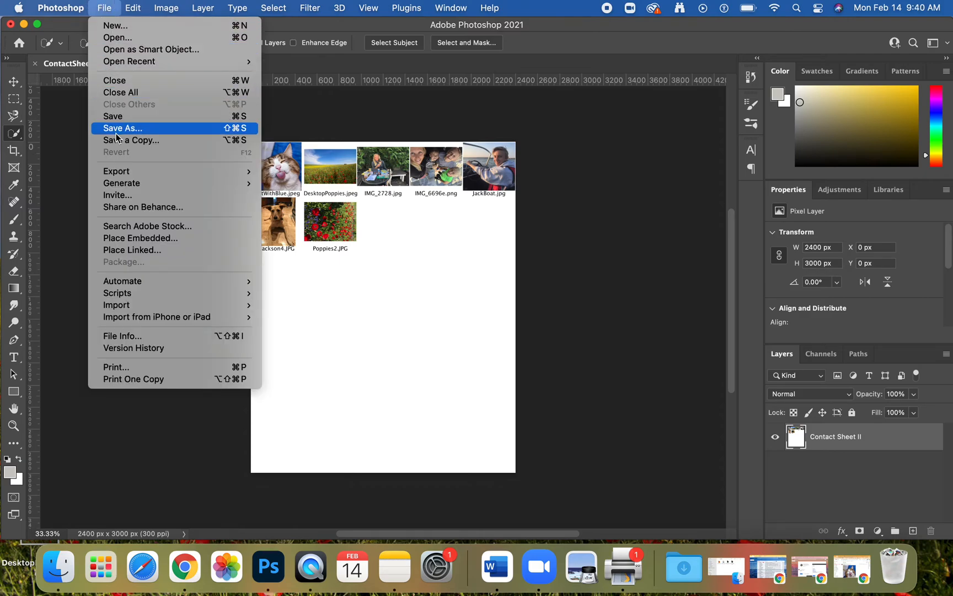
left_click(121, 128)
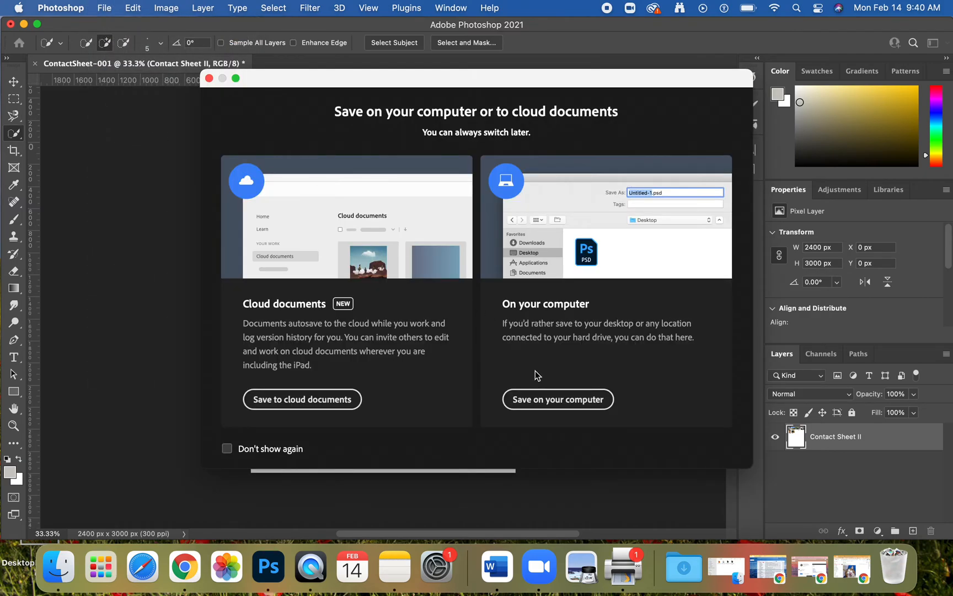
left_click(558, 399)
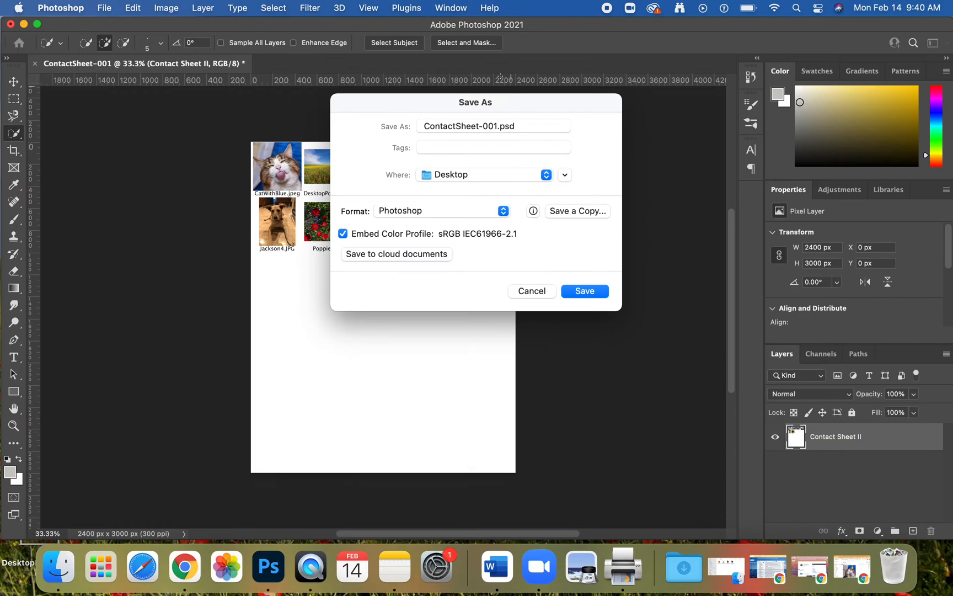
left_click(492, 126)
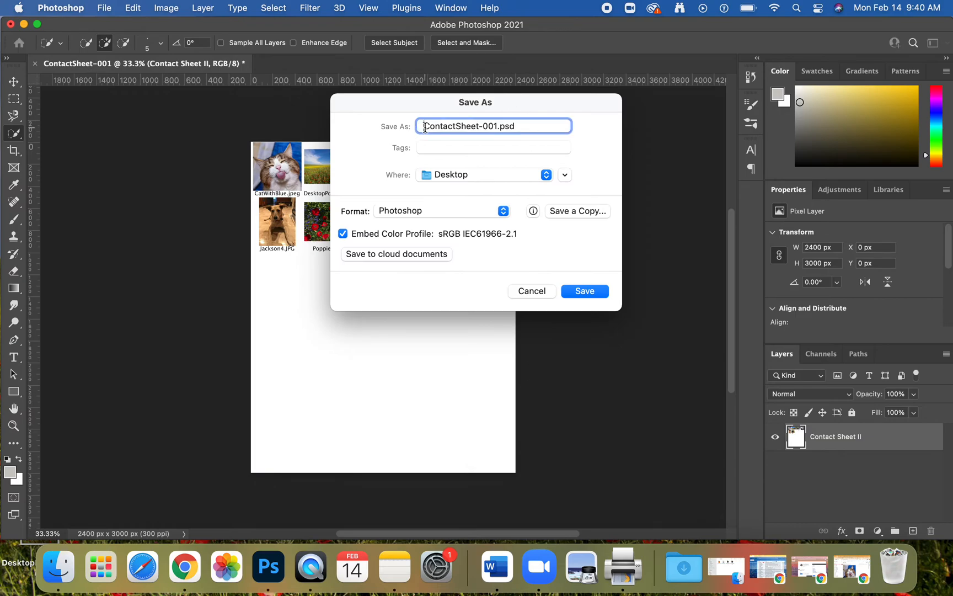
type("U")
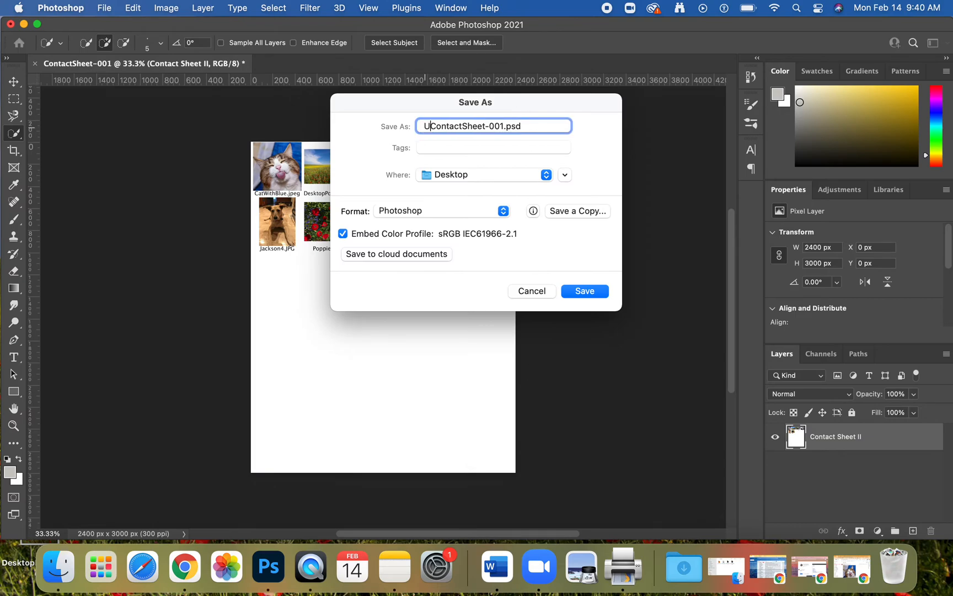
type("P-")
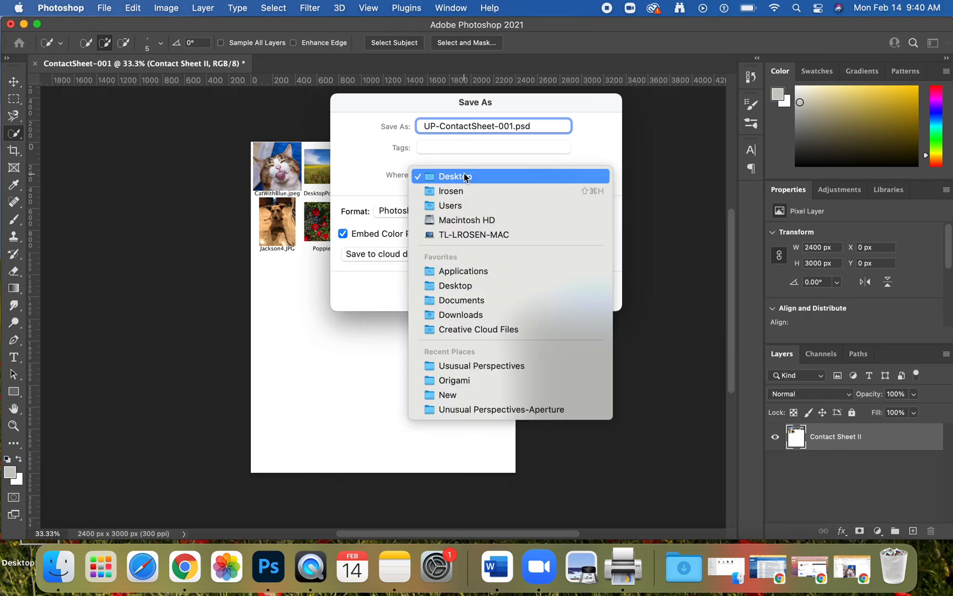
mouse_move(468, 424)
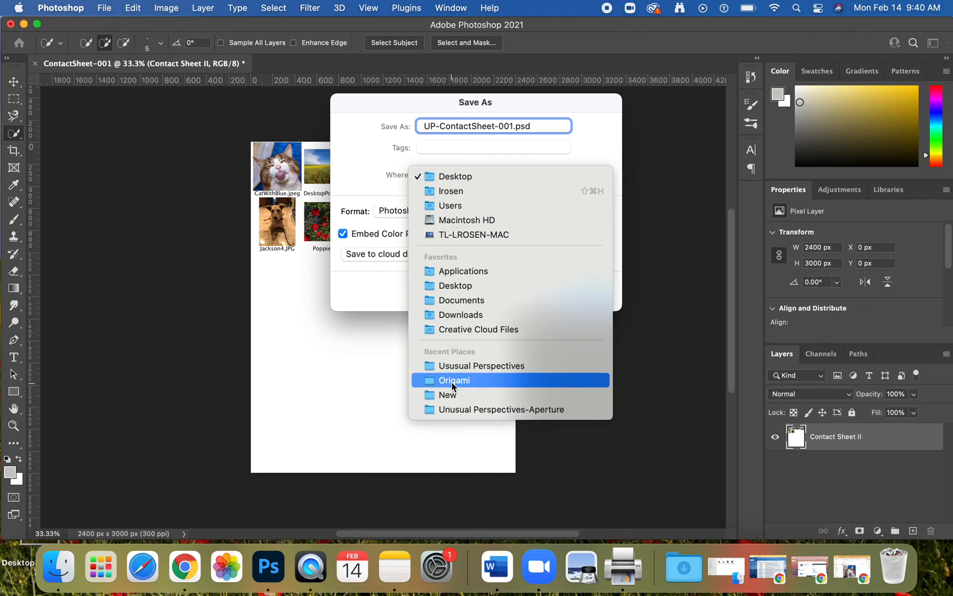
mouse_move(550, 294)
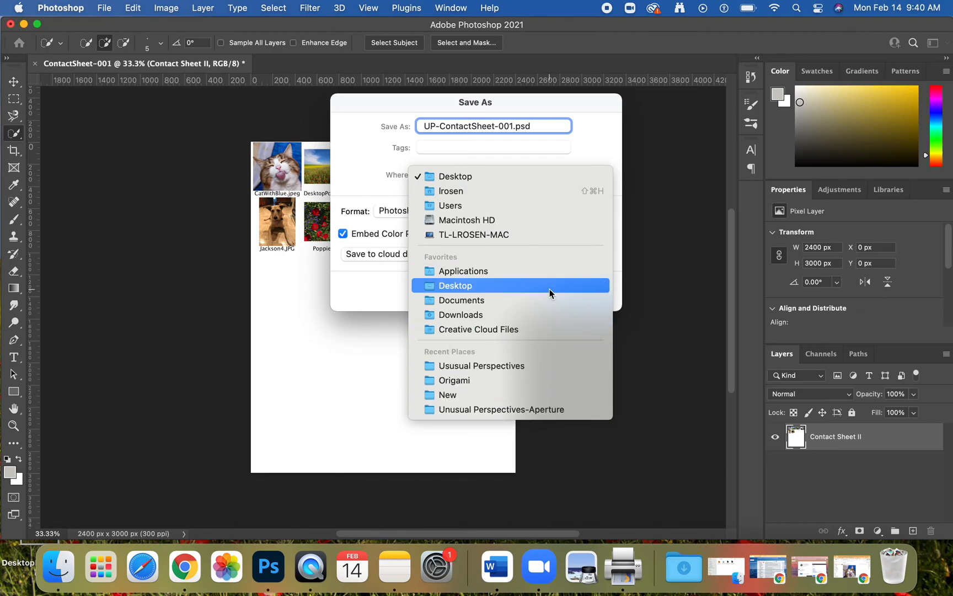
left_click(455, 285)
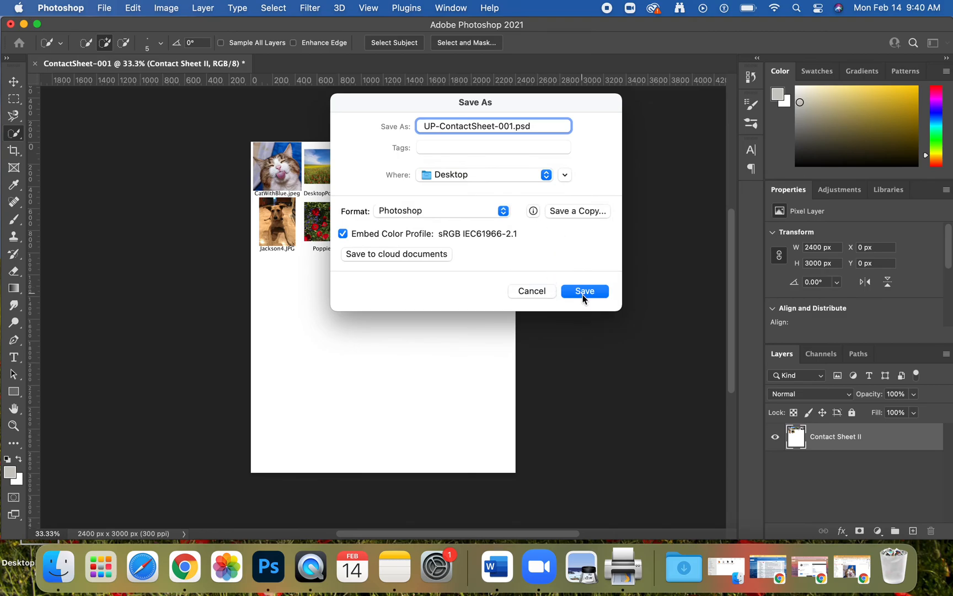
left_click(585, 290)
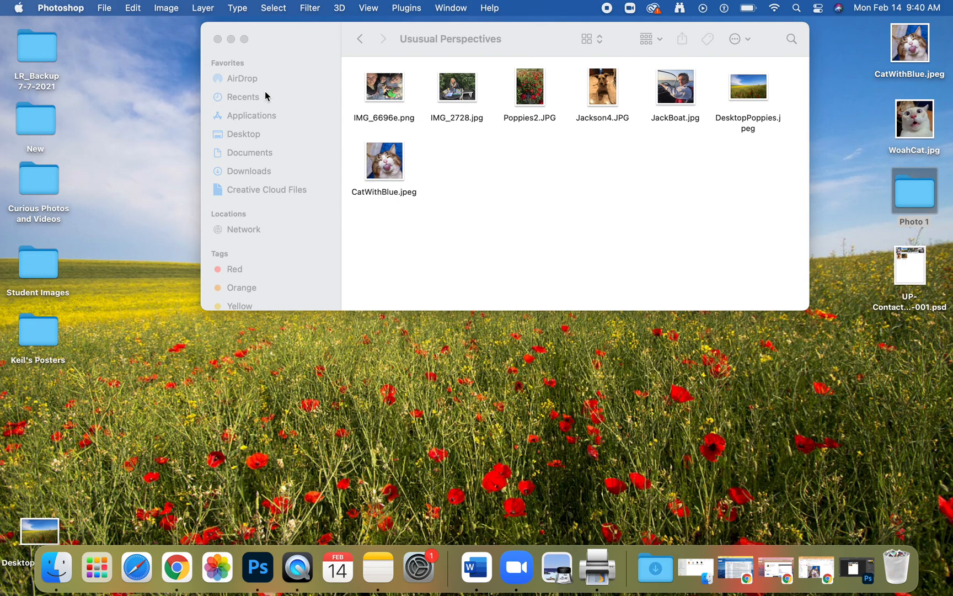
- Drag UP-ContactSheet-001.psd into Ususual Perspectives and close that Finder window
left_click(913, 267)
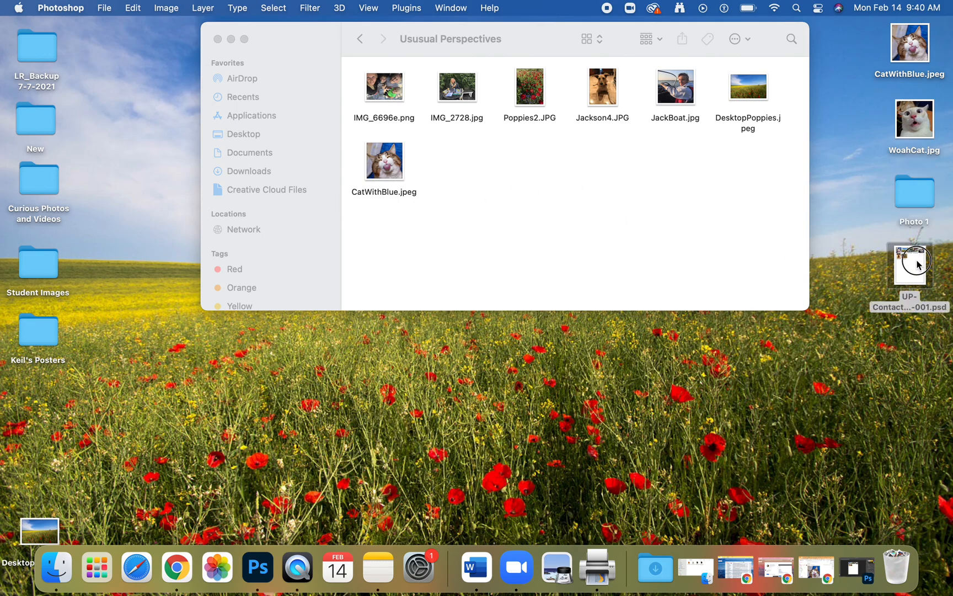
left_click_drag(909, 267, 484, 166)
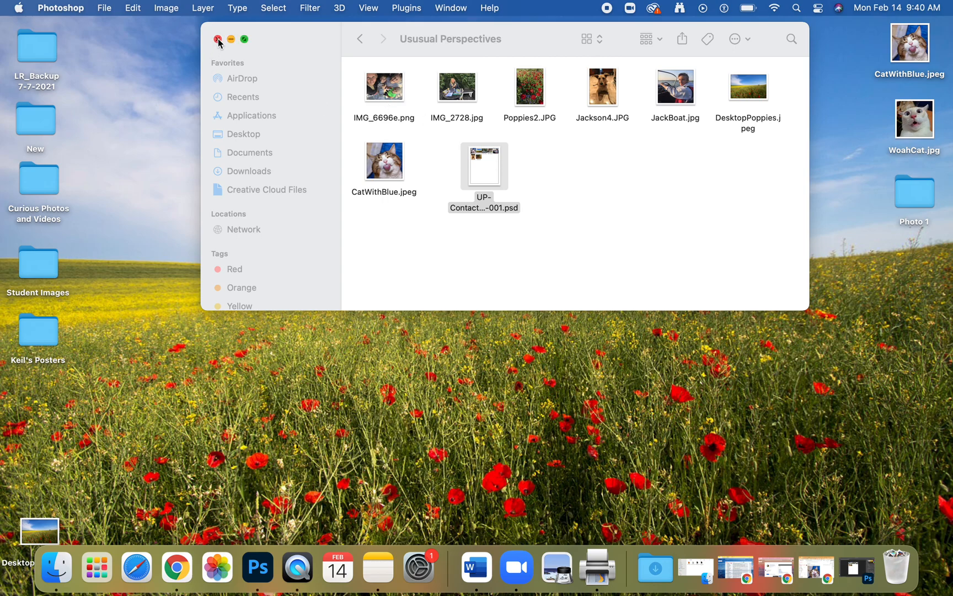
left_click(218, 38)
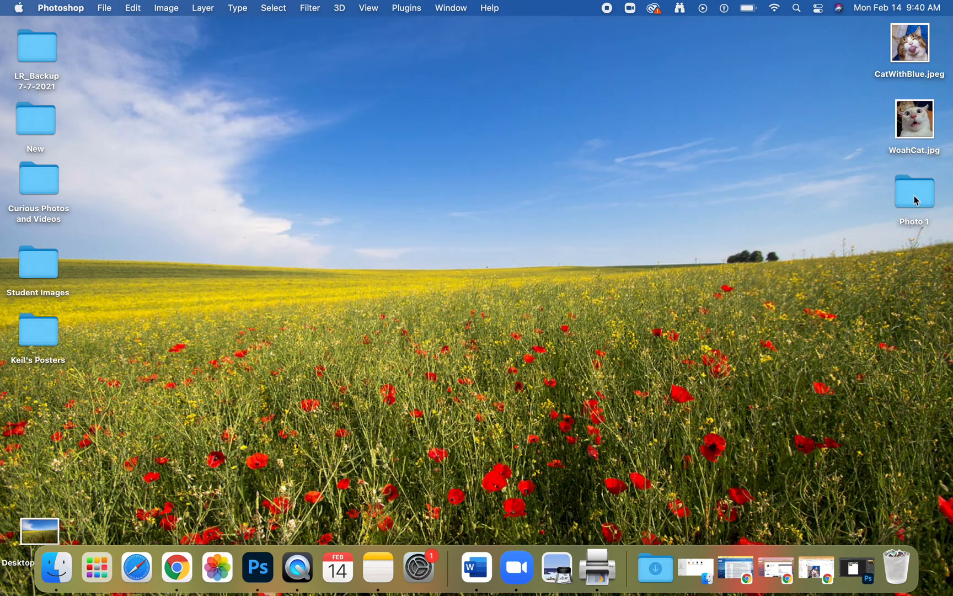